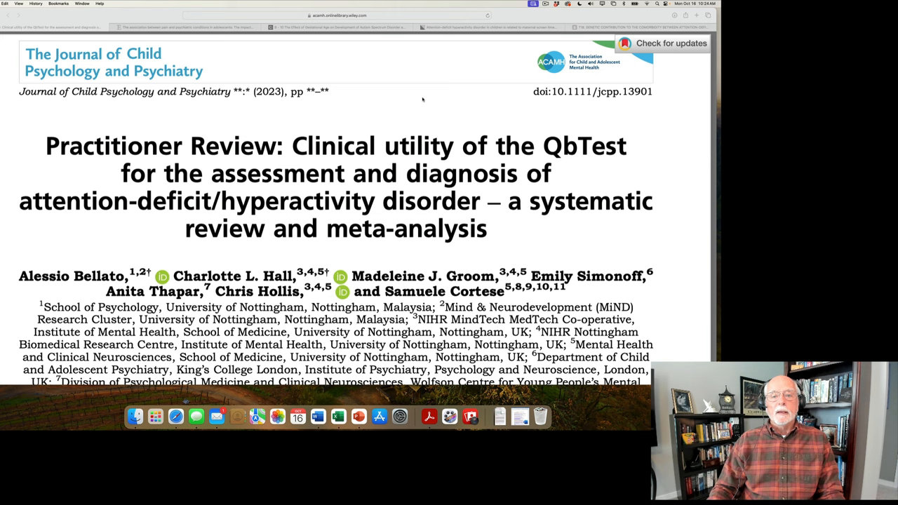
Scroll further down the article page currently open.
{"action": "scroll", "scroll_direction": "down", "scroll_amount": 3}
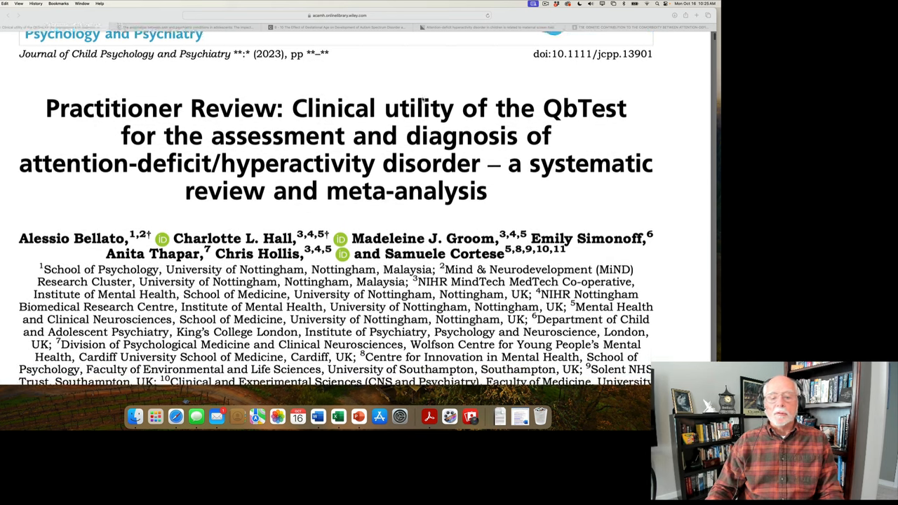
{"action": "scroll", "scroll_direction": "down", "scroll_amount": 3}
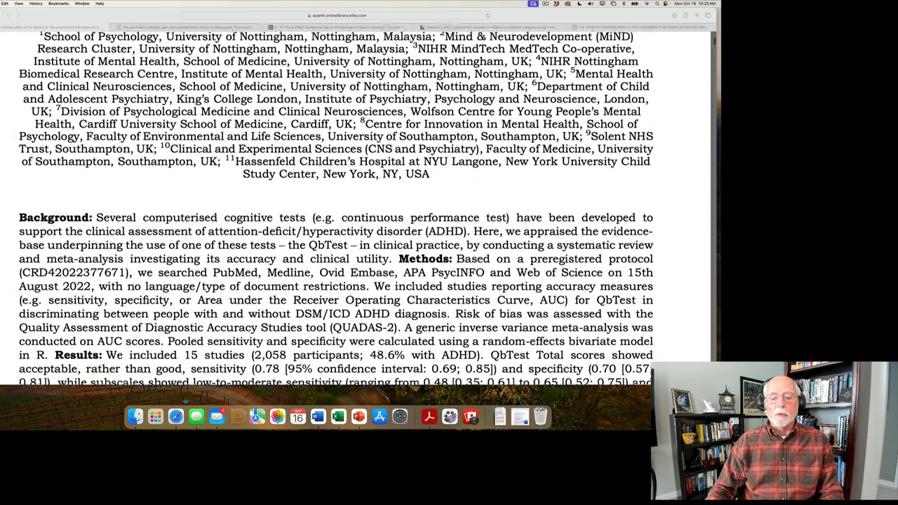
{"action": "scroll", "scroll_direction": "down", "scroll_amount": 3}
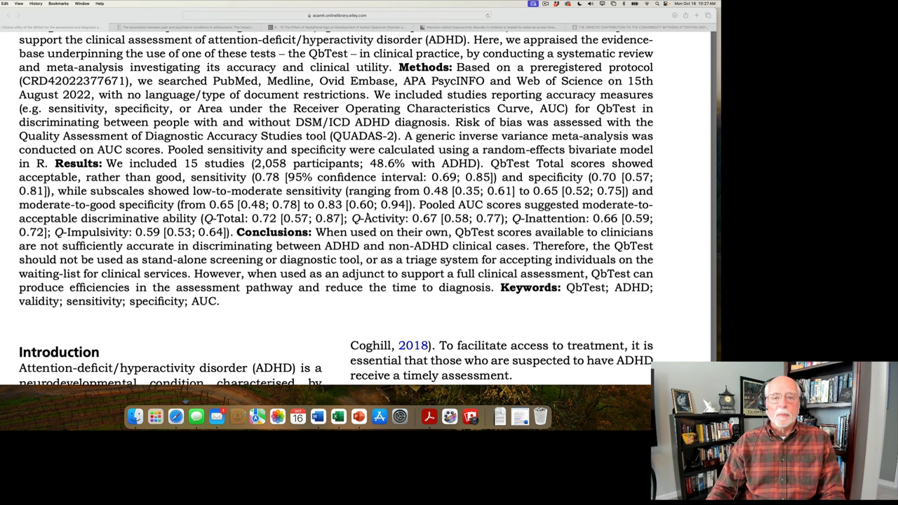
{"action": "scroll", "scroll_direction": "down", "scroll_amount": 3}
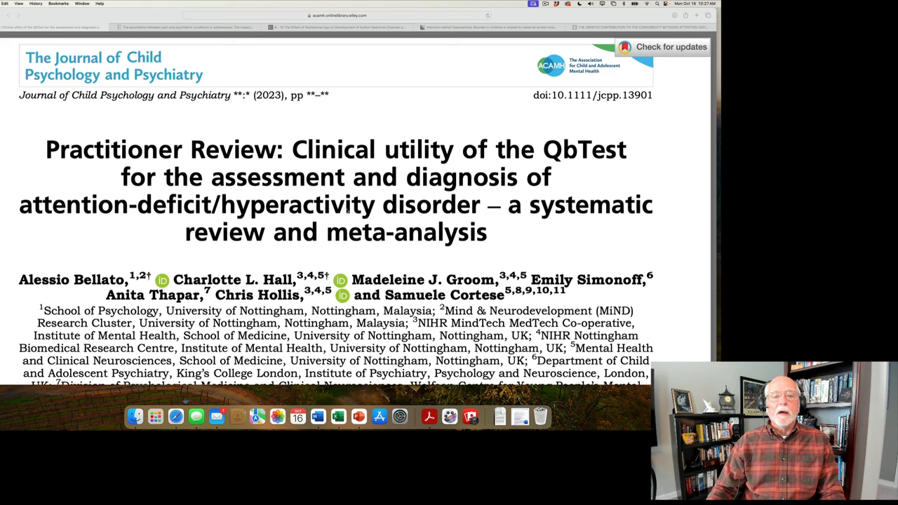
{"action": "mouse_move", "coordinate": [221, 32]}
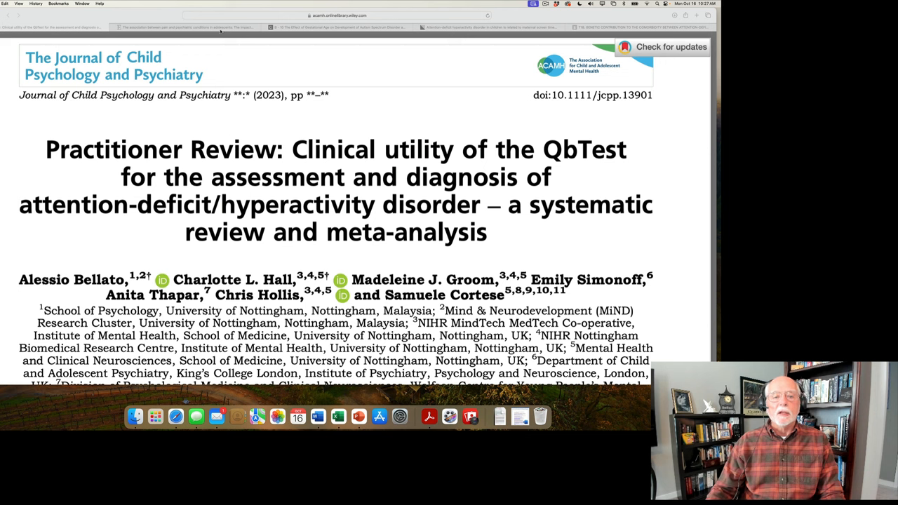
Switch to the adolescent pain and ADHD article and read its abstract, keywords and abbreviations.
{"action": "left_click", "coordinate": [188, 27]}
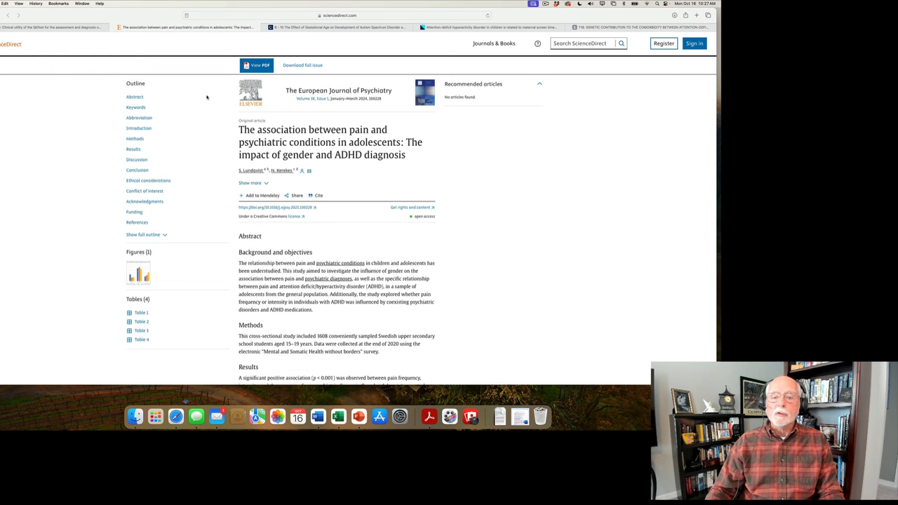
{"action": "scroll", "scroll_direction": "down", "scroll_amount": 3}
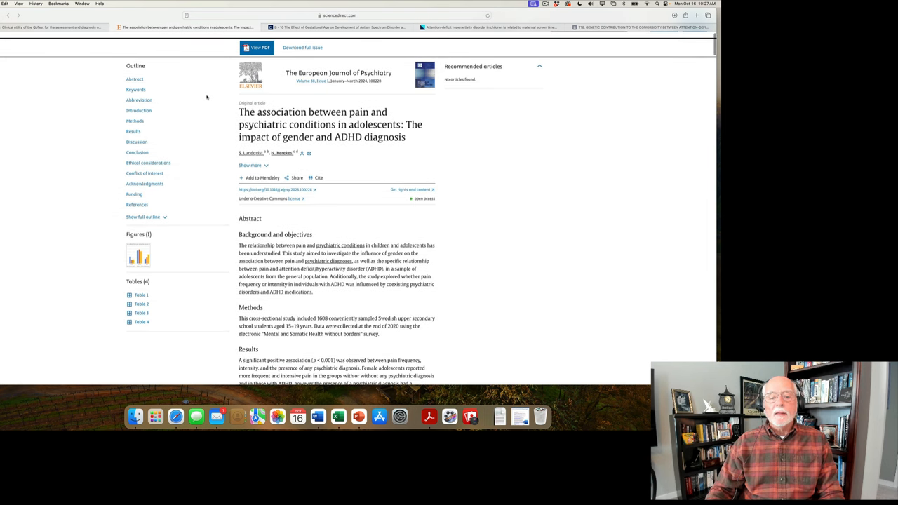
{"action": "scroll", "scroll_direction": "down", "scroll_amount": 3}
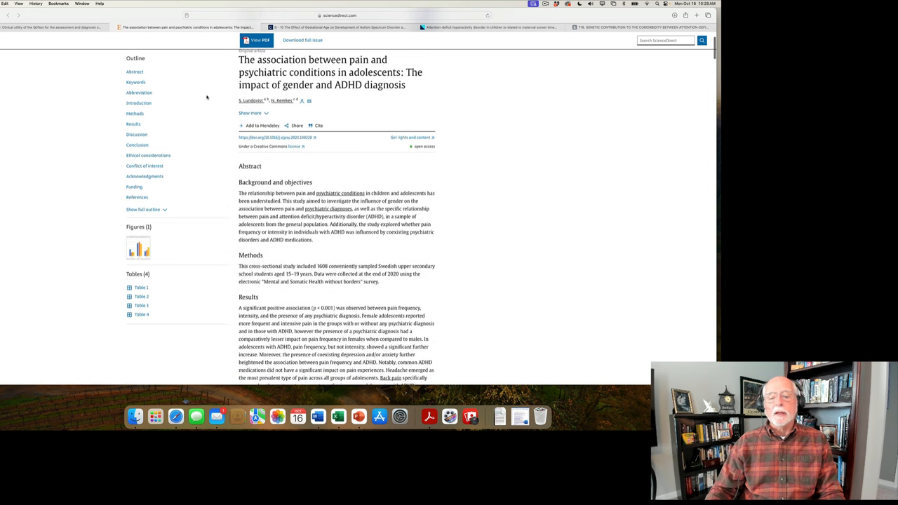
{"action": "scroll", "scroll_direction": "down", "scroll_amount": 3}
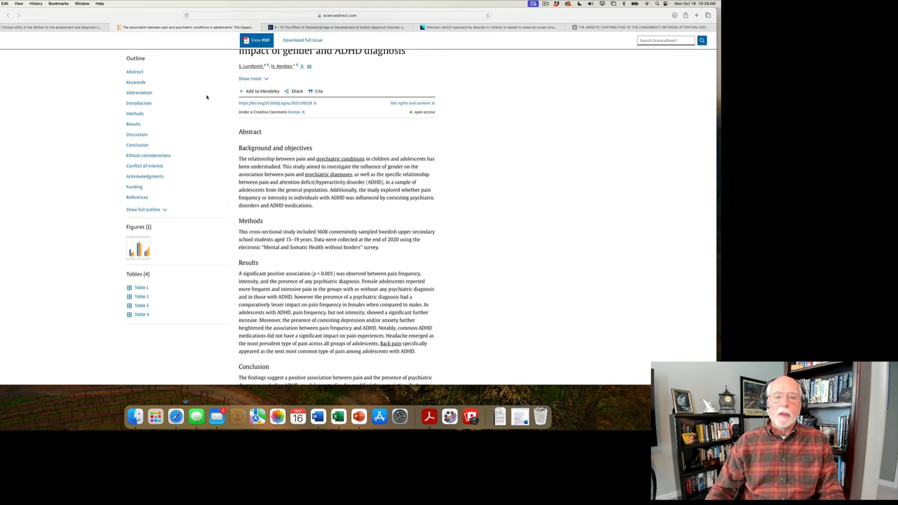
{"action": "scroll", "scroll_direction": "down", "scroll_amount": 3}
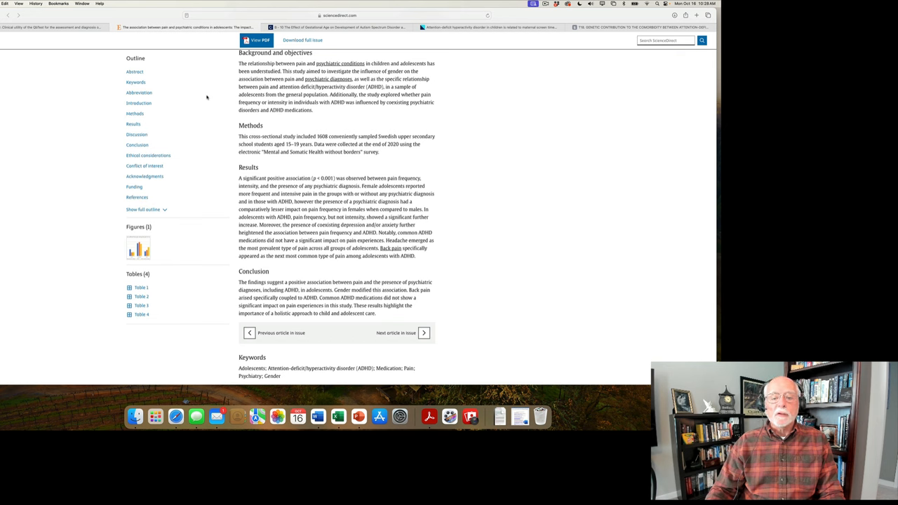
{"action": "scroll", "scroll_direction": "down", "scroll_amount": 3}
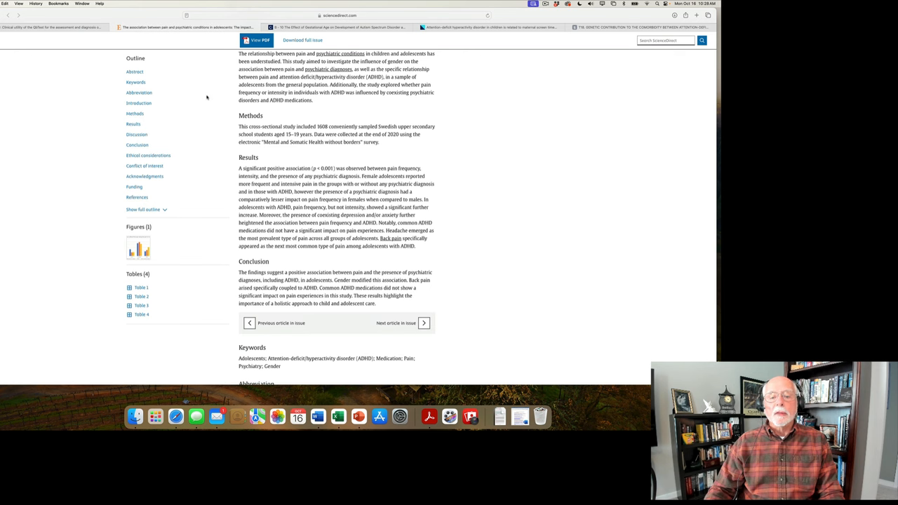
{"action": "scroll", "scroll_direction": "down", "scroll_amount": 3}
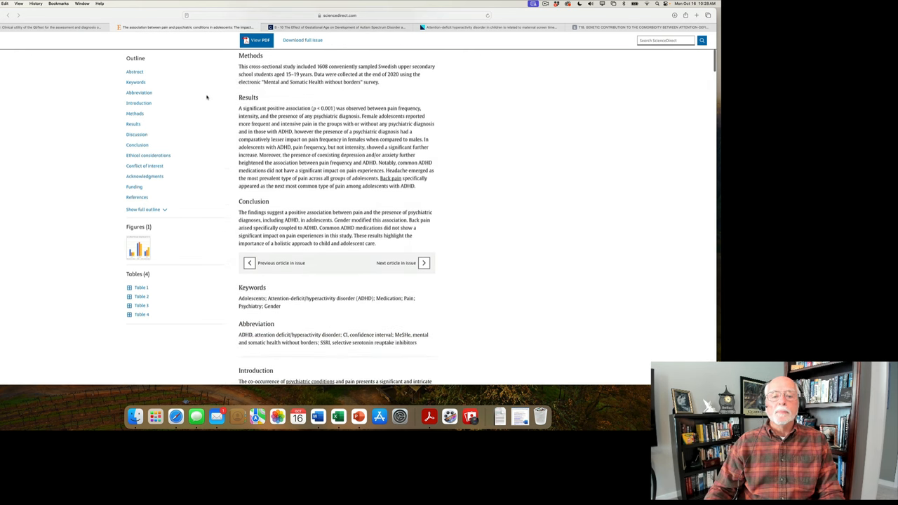
Scroll through the adolescent pain and psychiatric conditions article's abstract.
{"action": "scroll", "scroll_direction": "down", "scroll_amount": 3}
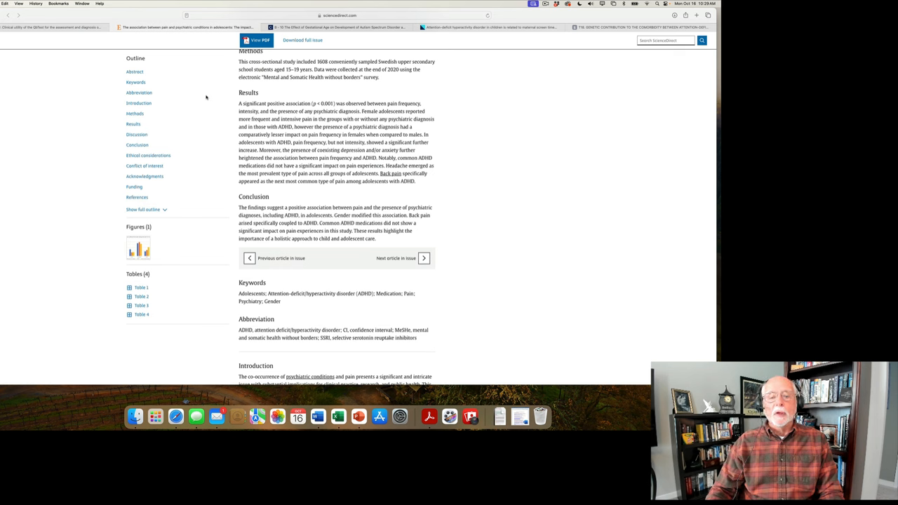
{"action": "scroll", "scroll_direction": "down", "scroll_amount": 3}
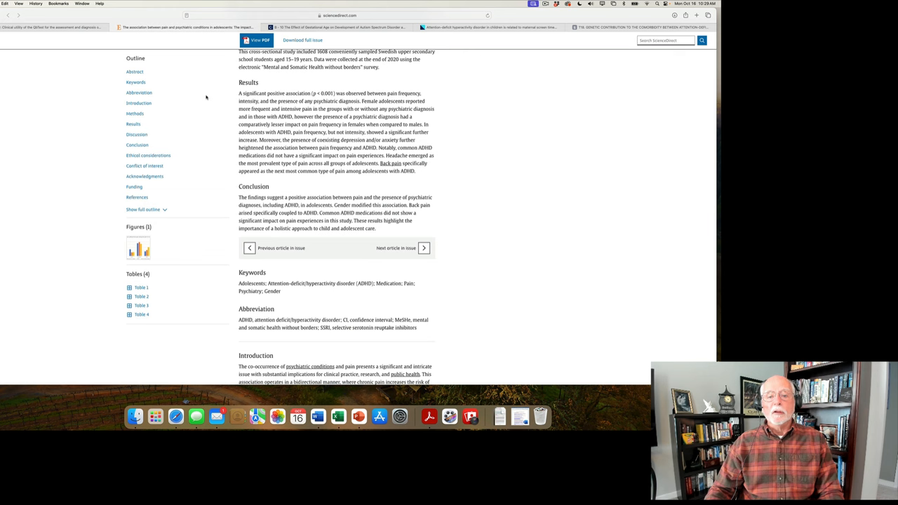
{"action": "mouse_move", "coordinate": [245, 112]}
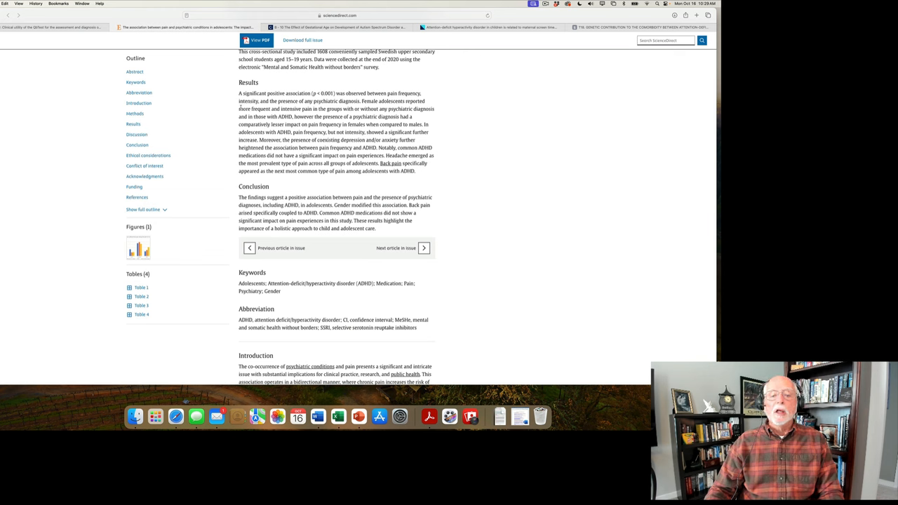
{"action": "mouse_move", "coordinate": [225, 107]}
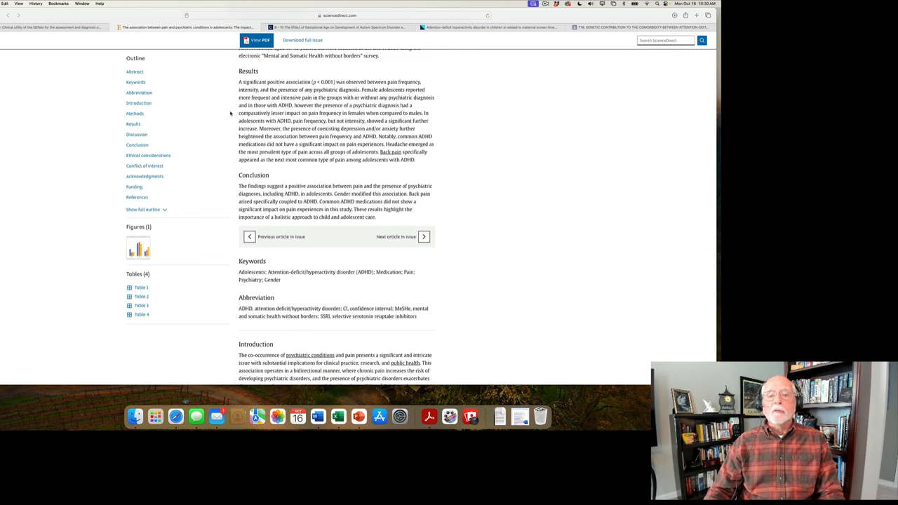
{"action": "scroll", "scroll_direction": "down", "scroll_amount": 3}
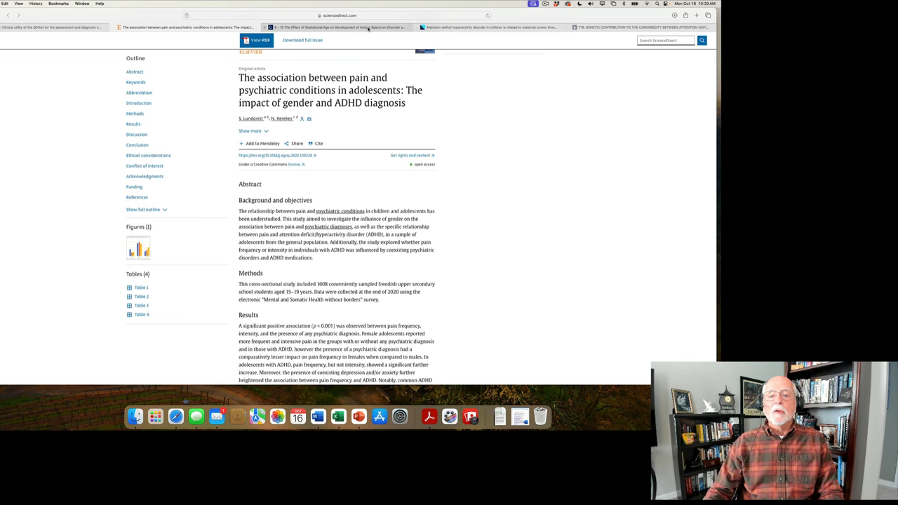
Open the Oxford Academic 'Effect of Gestational Age' article and read its abstract to the conclusion.
{"action": "left_click", "coordinate": [336, 27]}
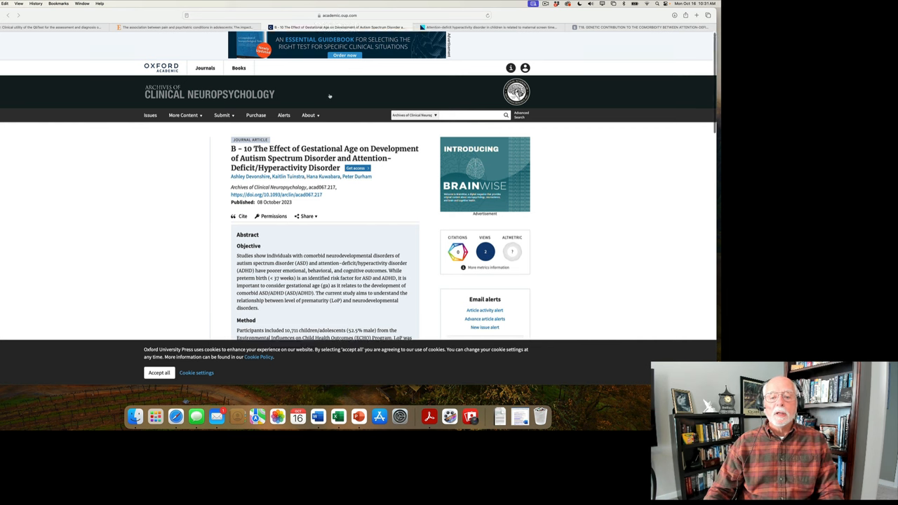
{"action": "scroll", "scroll_direction": "down", "scroll_amount": 3}
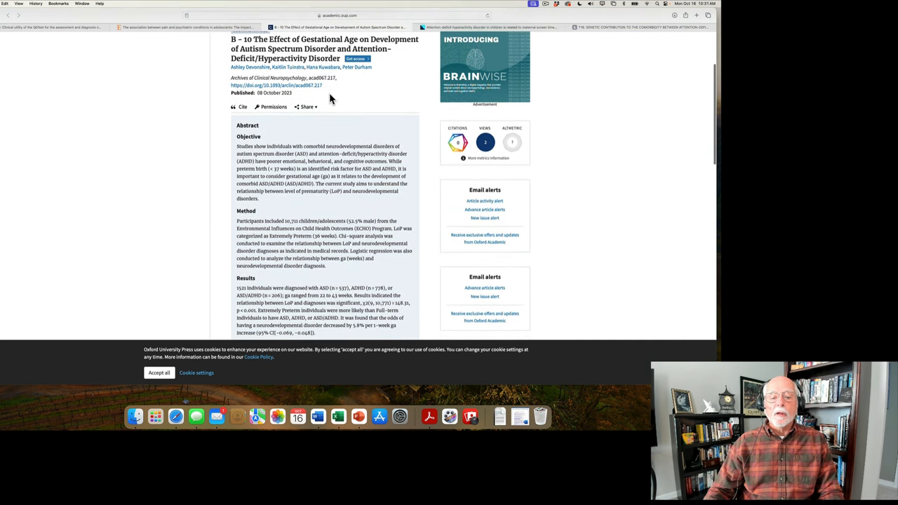
{"action": "scroll", "scroll_direction": "down", "scroll_amount": 3}
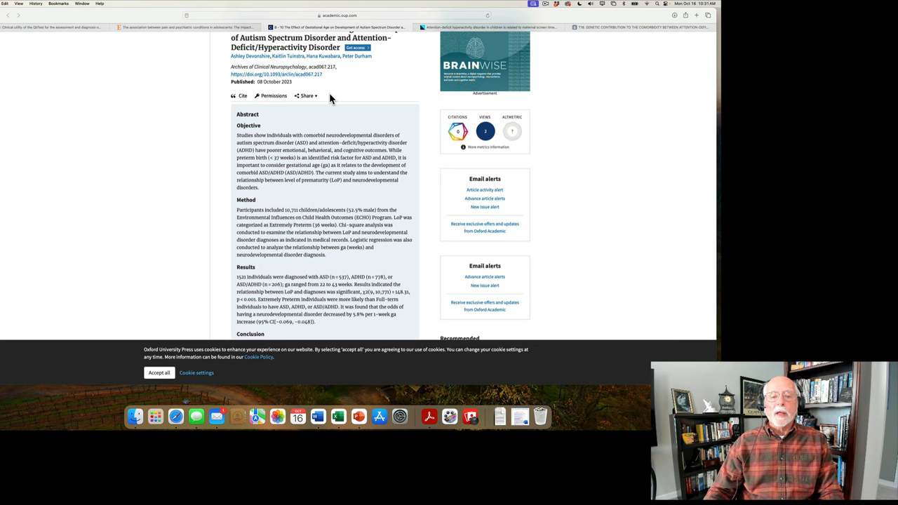
{"action": "scroll", "scroll_direction": "up", "scroll_amount": 3}
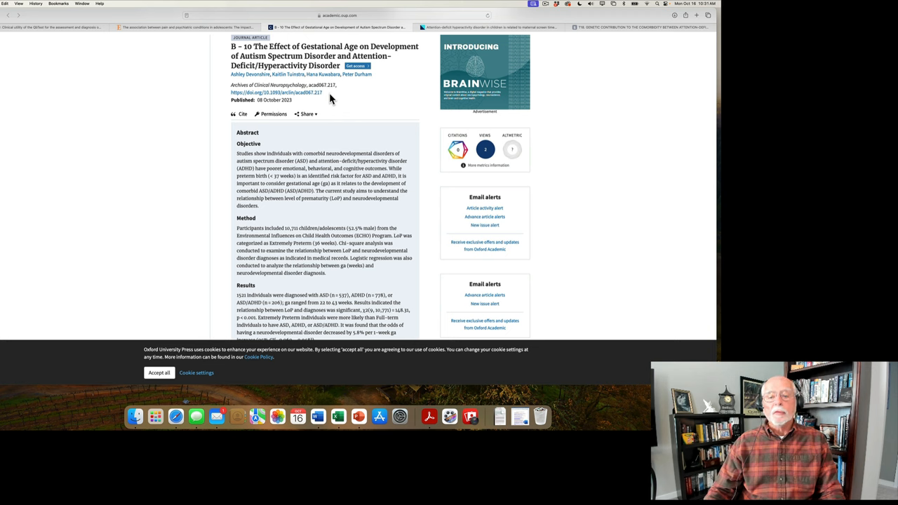
{"action": "scroll", "scroll_direction": "down", "scroll_amount": 3}
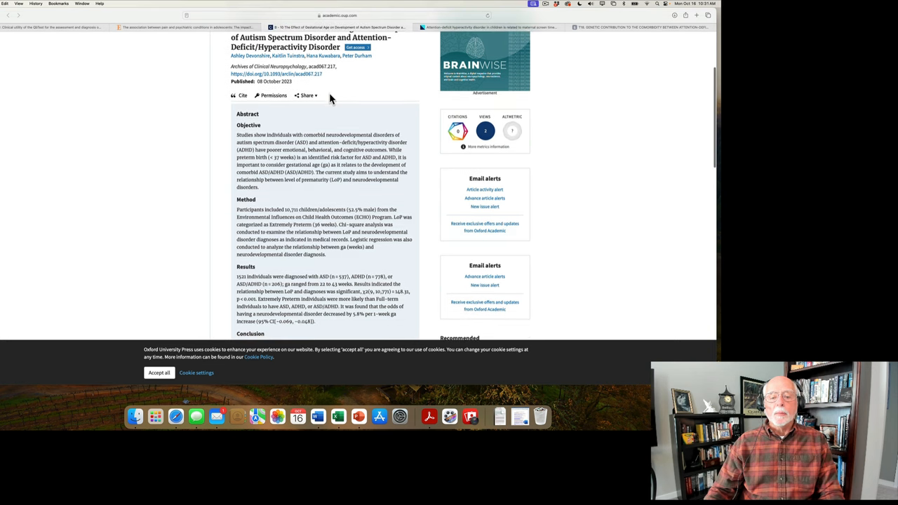
{"action": "scroll", "scroll_direction": "down", "scroll_amount": 3}
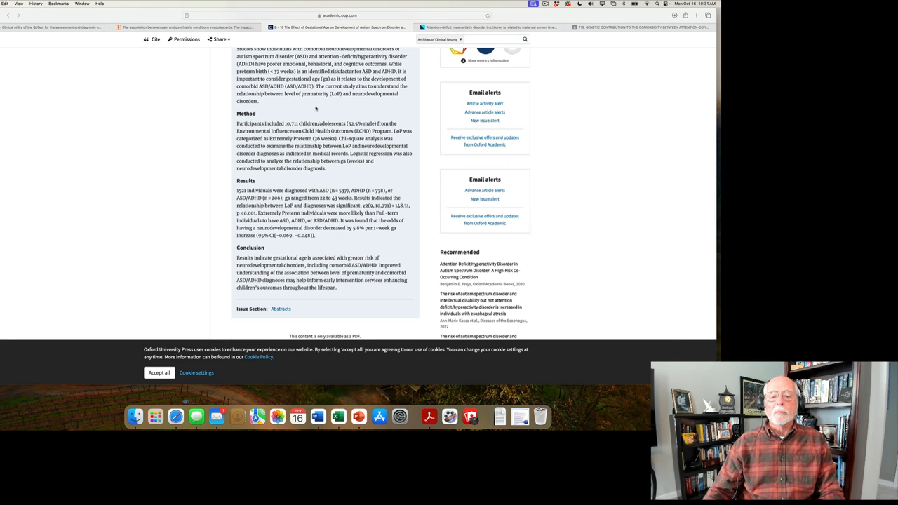
{"action": "scroll", "scroll_direction": "down", "scroll_amount": 3}
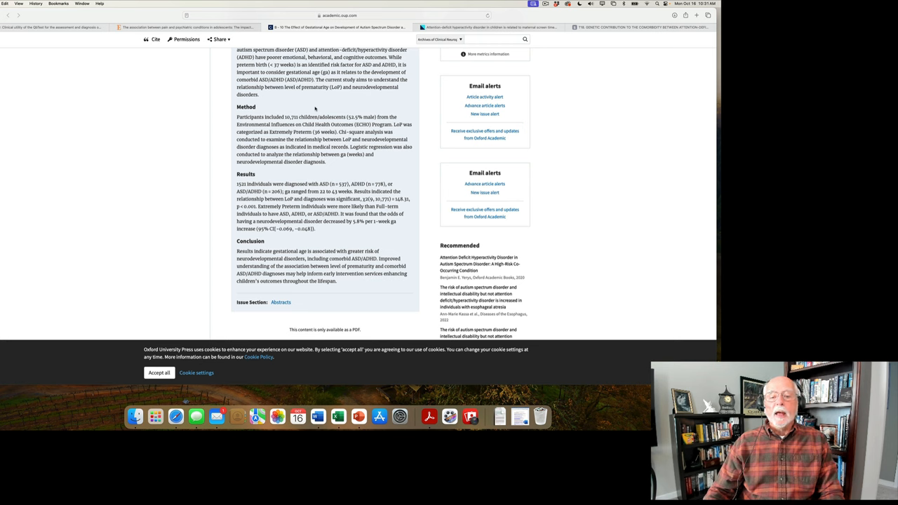
{"action": "scroll", "scroll_direction": "down", "scroll_amount": 3}
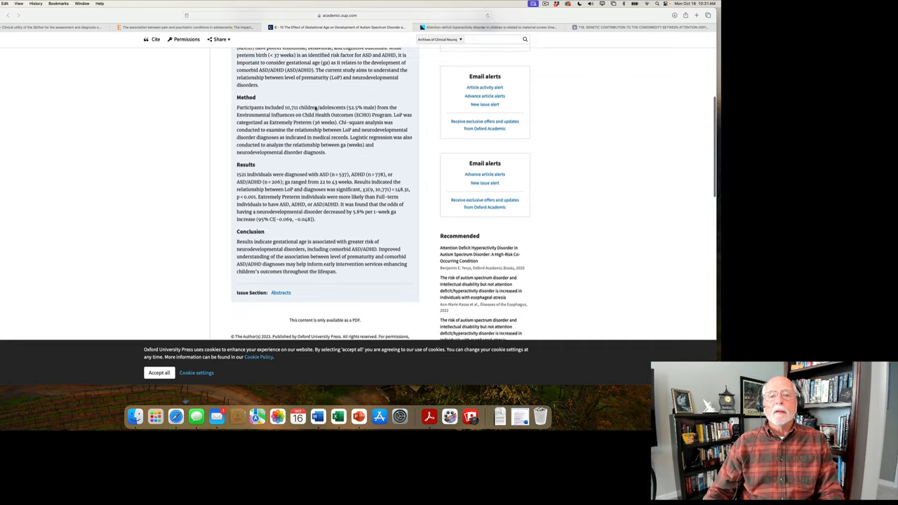
{"action": "scroll", "scroll_direction": "down", "scroll_amount": 3}
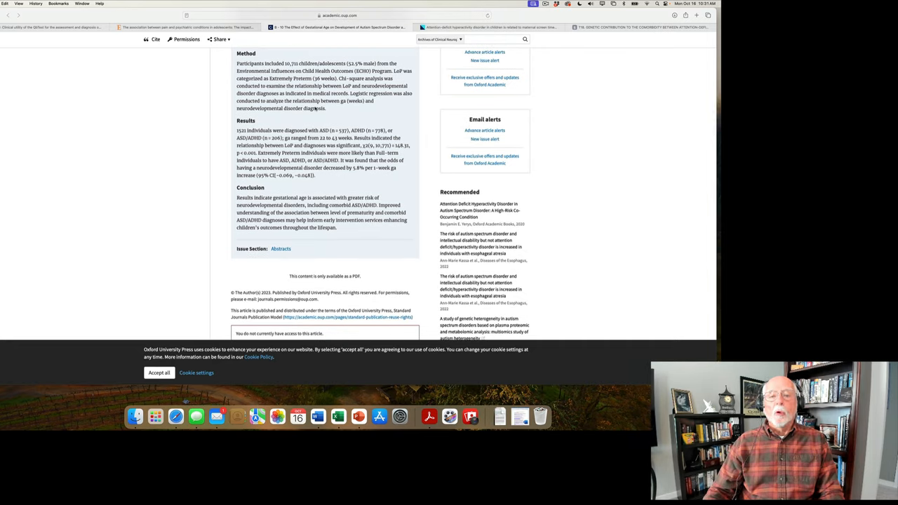
{"action": "scroll", "scroll_direction": "down", "scroll_amount": 3}
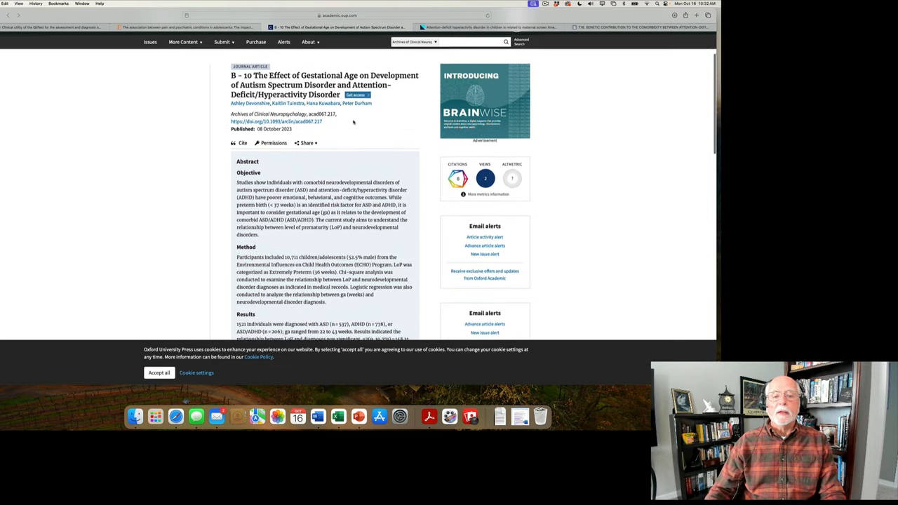
Switch to the maternal screen-time article and read past Results and Conclusion to the Introduction.
{"action": "left_click", "coordinate": [488, 26]}
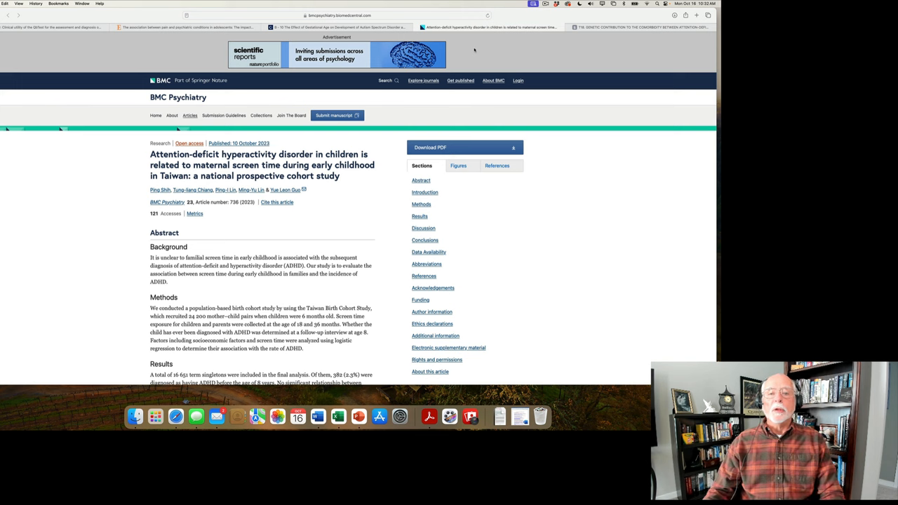
{"action": "mouse_move", "coordinate": [383, 156]}
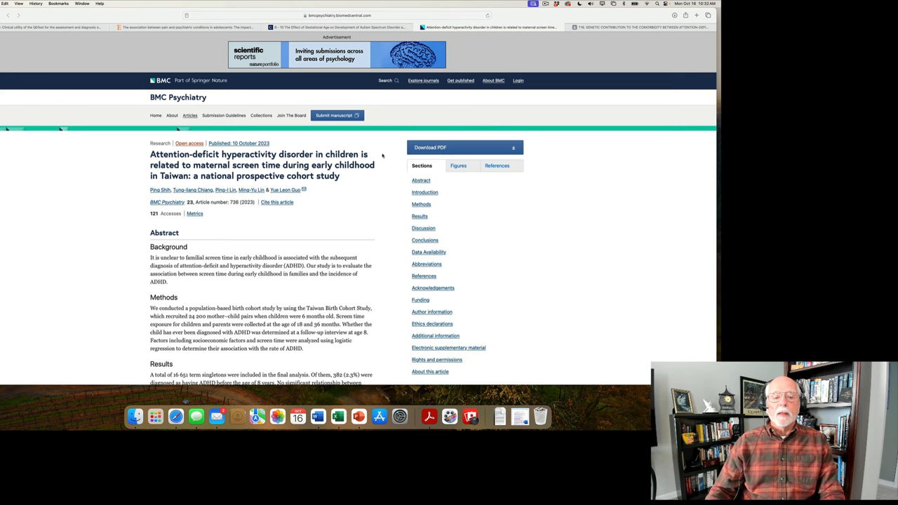
{"action": "scroll", "scroll_direction": "down", "scroll_amount": 3}
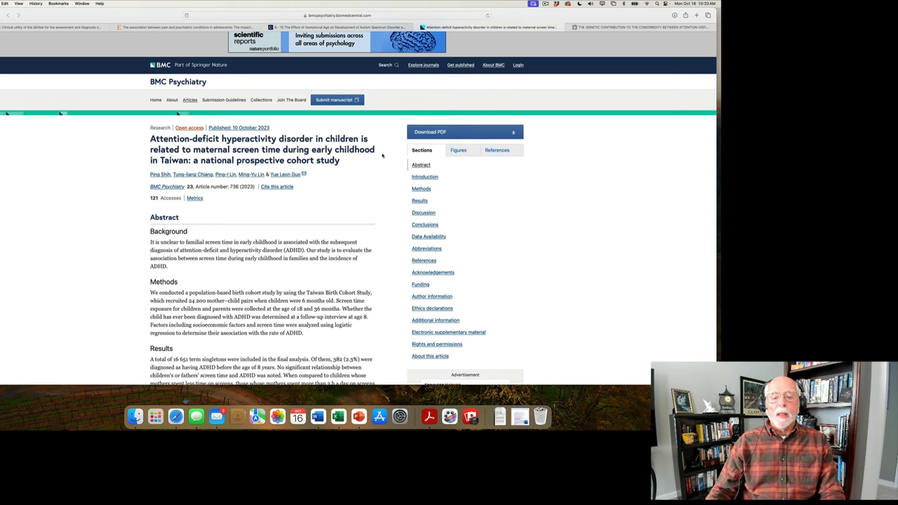
{"action": "scroll", "scroll_direction": "down", "scroll_amount": 3}
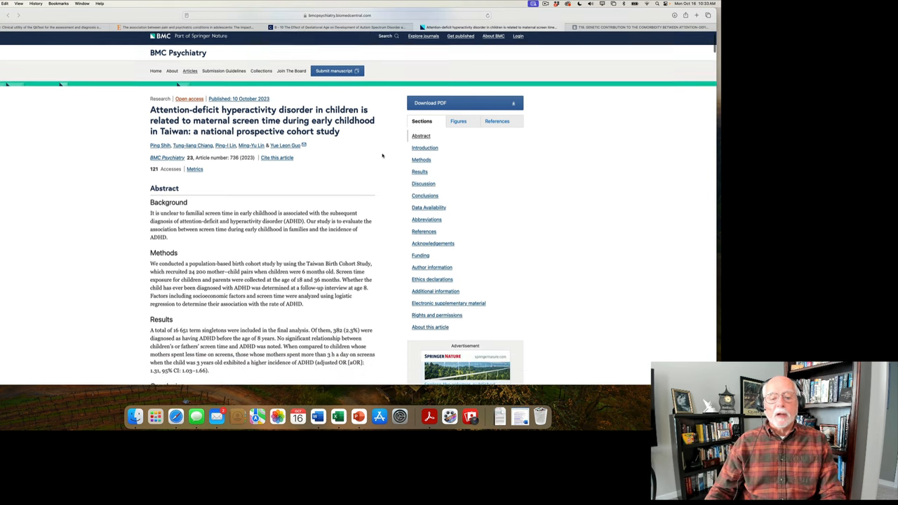
{"action": "scroll", "scroll_direction": "down", "scroll_amount": 3}
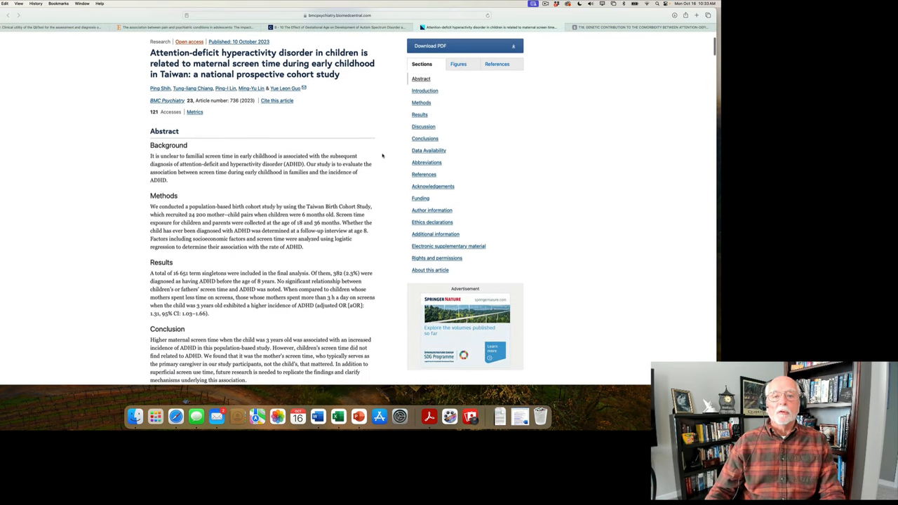
{"action": "scroll", "scroll_direction": "down", "scroll_amount": 3}
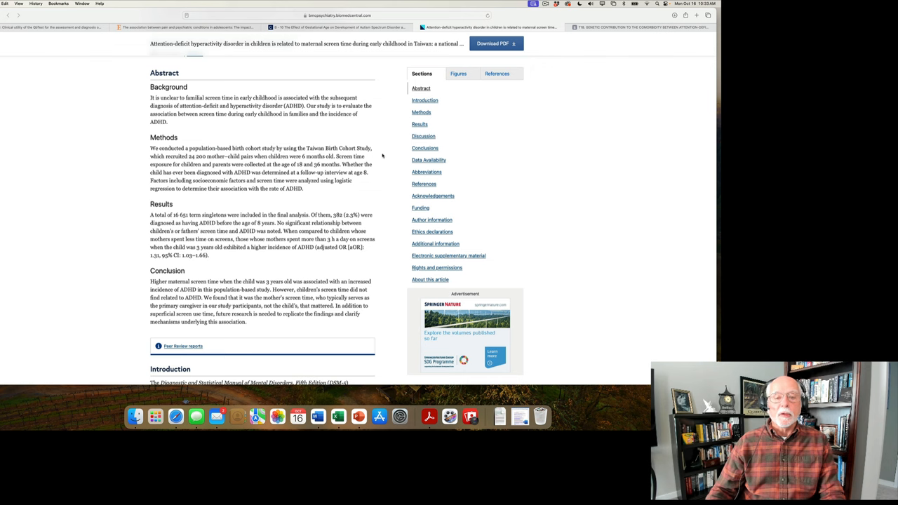
{"action": "mouse_move", "coordinate": [291, 138]}
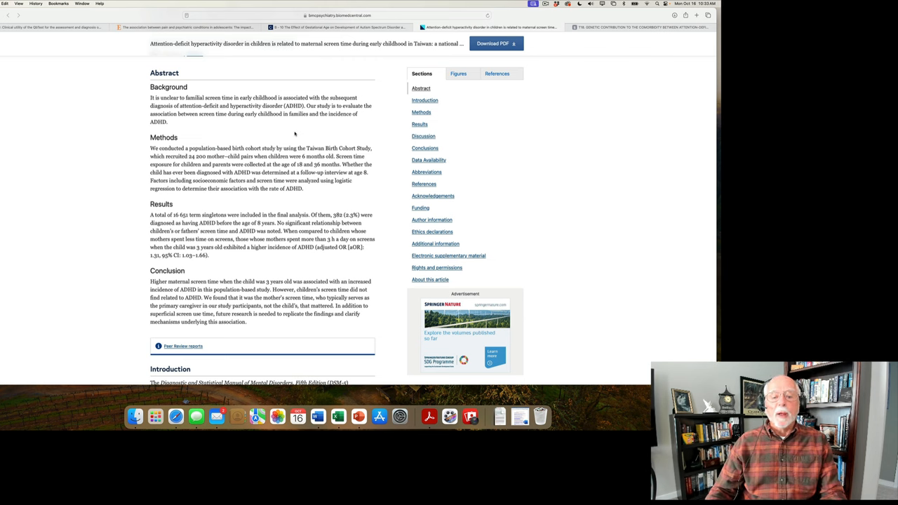
{"action": "scroll", "scroll_direction": "down", "scroll_amount": 3}
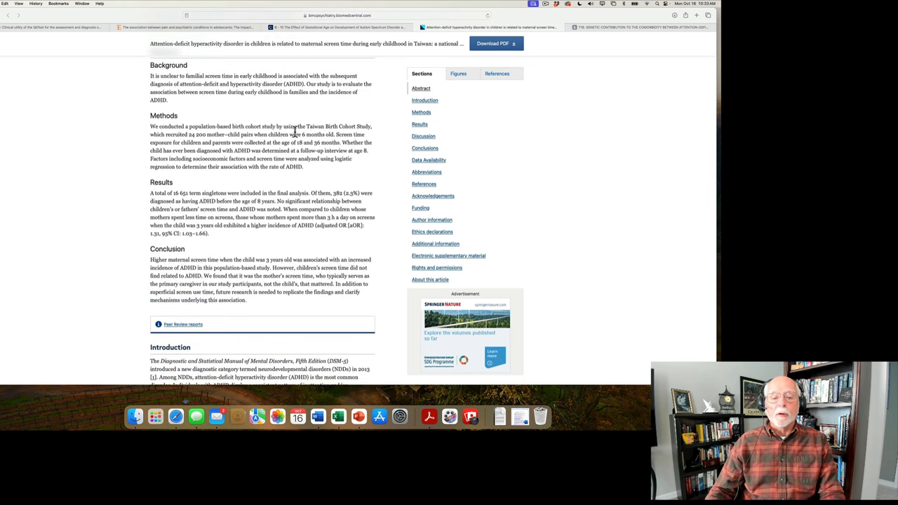
{"action": "scroll", "scroll_direction": "down", "scroll_amount": 3}
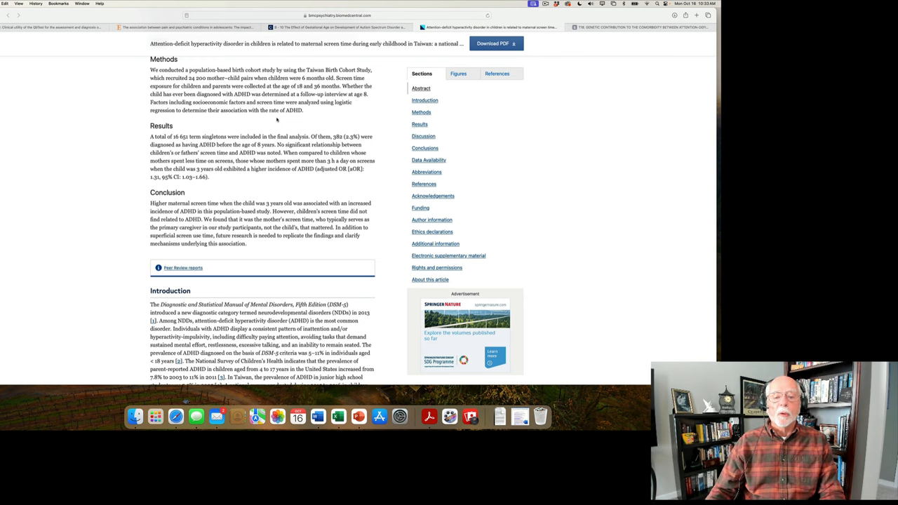
{"action": "scroll", "scroll_direction": "down", "scroll_amount": 3}
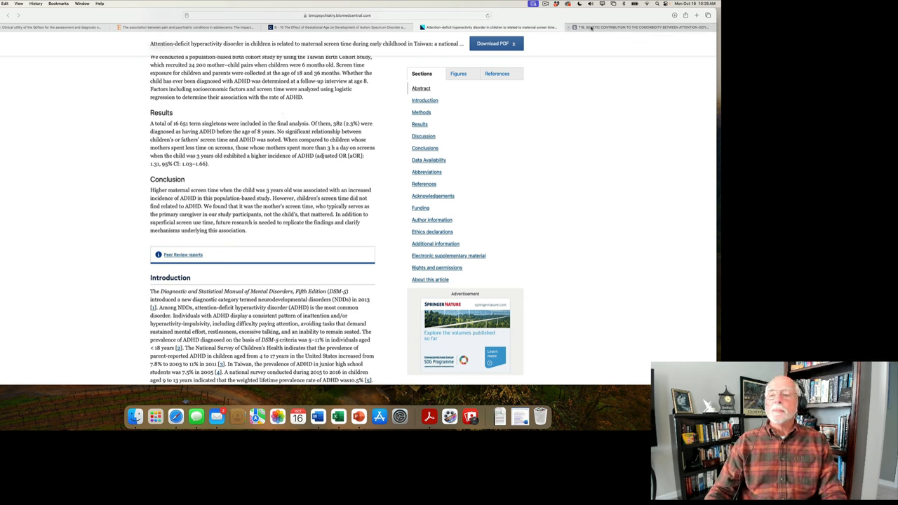
Open the 'T18. Genetic contribution' tab and read through Background, Methods and Results to Discussion.
{"action": "left_click", "coordinate": [631, 28]}
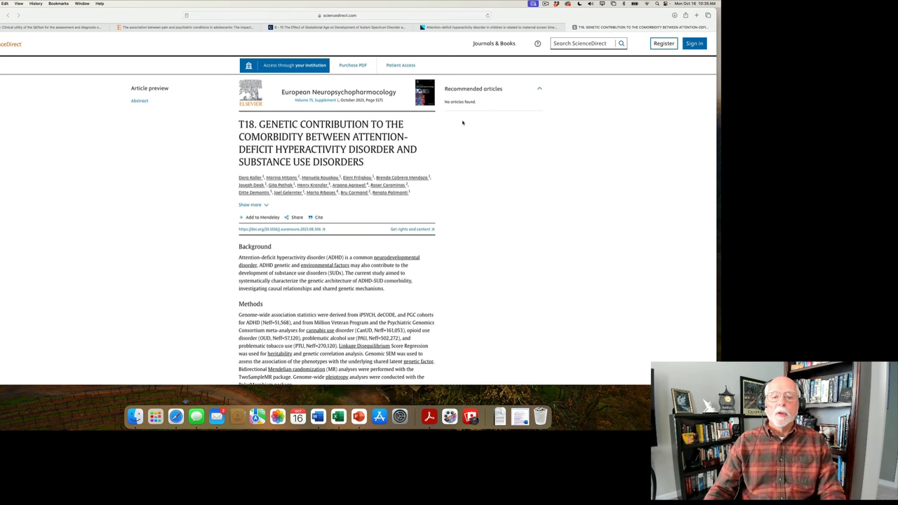
{"action": "scroll", "scroll_direction": "down", "scroll_amount": 3}
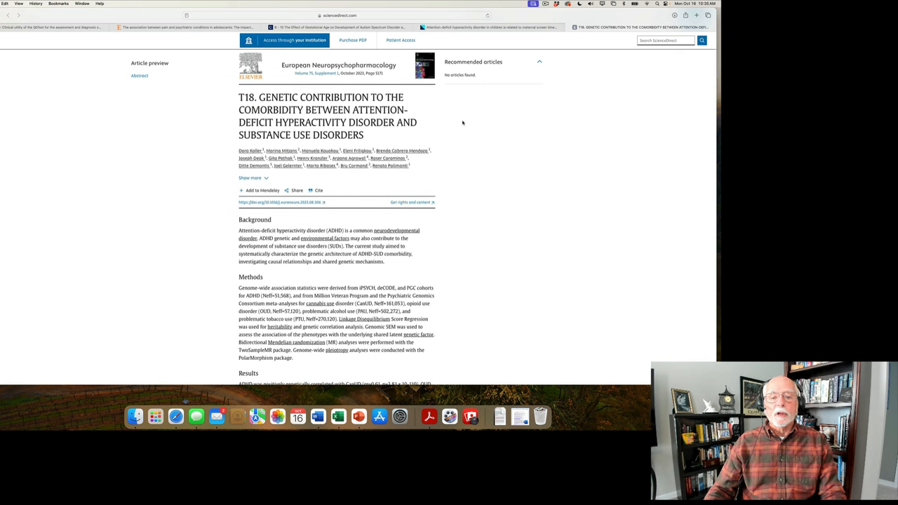
{"action": "scroll", "scroll_direction": "down", "scroll_amount": 3}
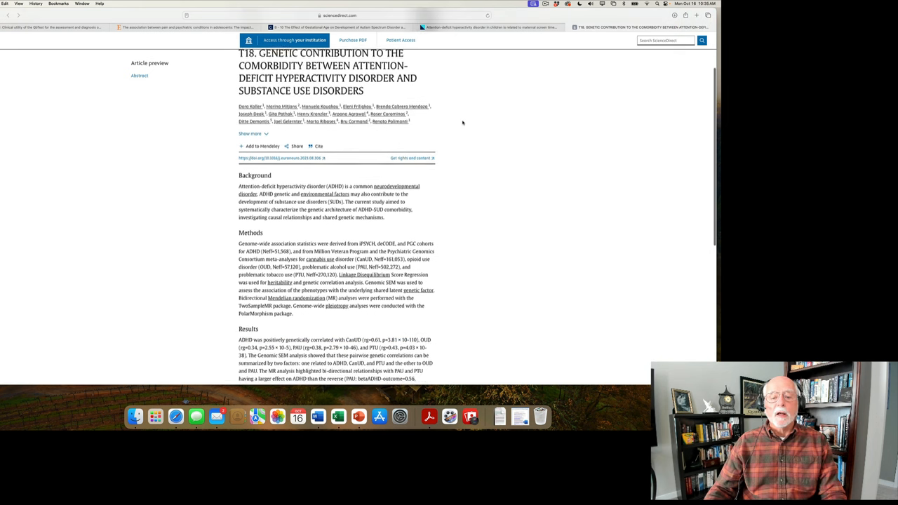
{"action": "scroll", "scroll_direction": "down", "scroll_amount": 3}
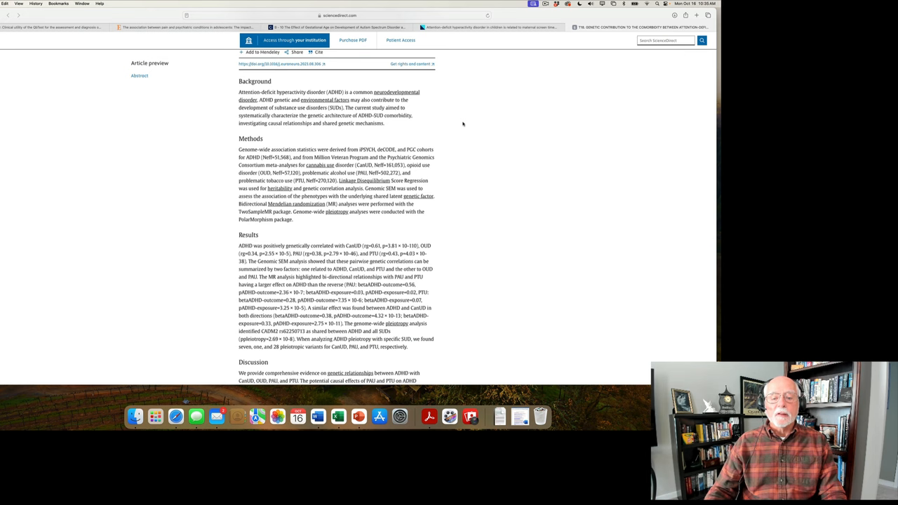
{"action": "mouse_move", "coordinate": [452, 123]}
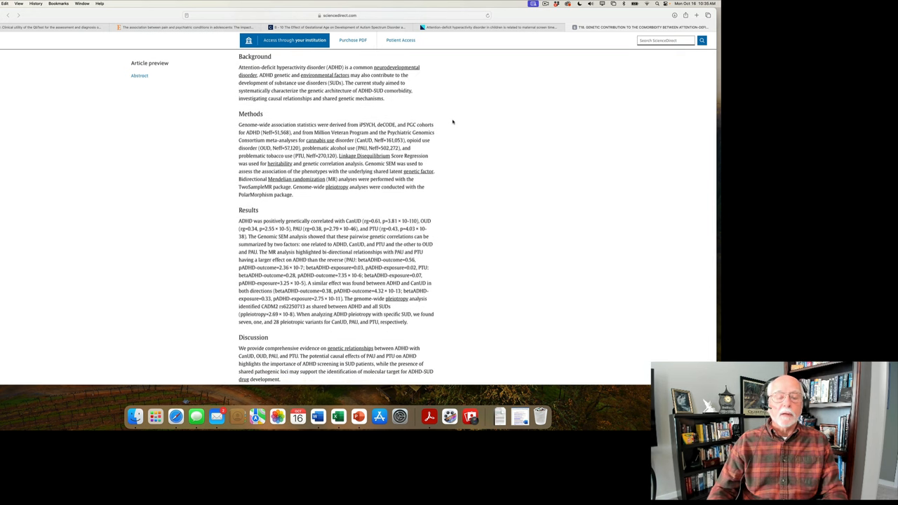
{"action": "scroll", "scroll_direction": "down", "scroll_amount": 3}
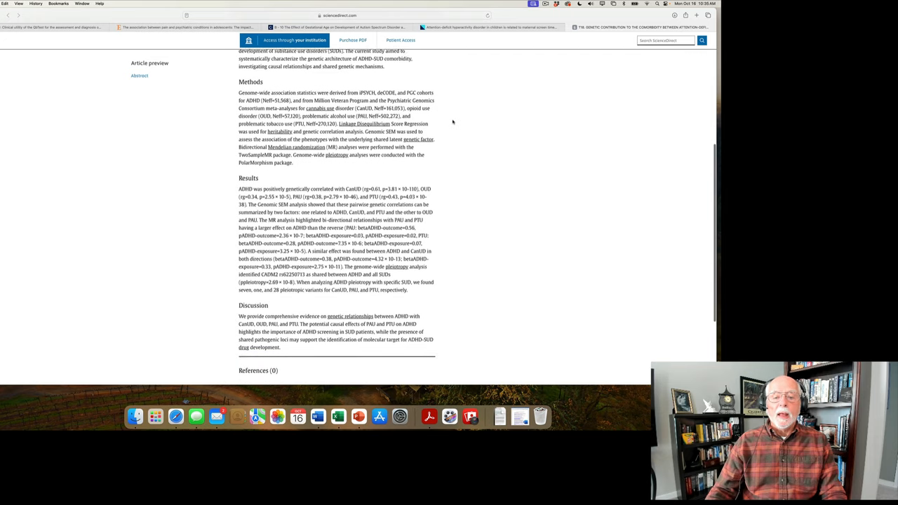
{"action": "scroll", "scroll_direction": "down", "scroll_amount": 3}
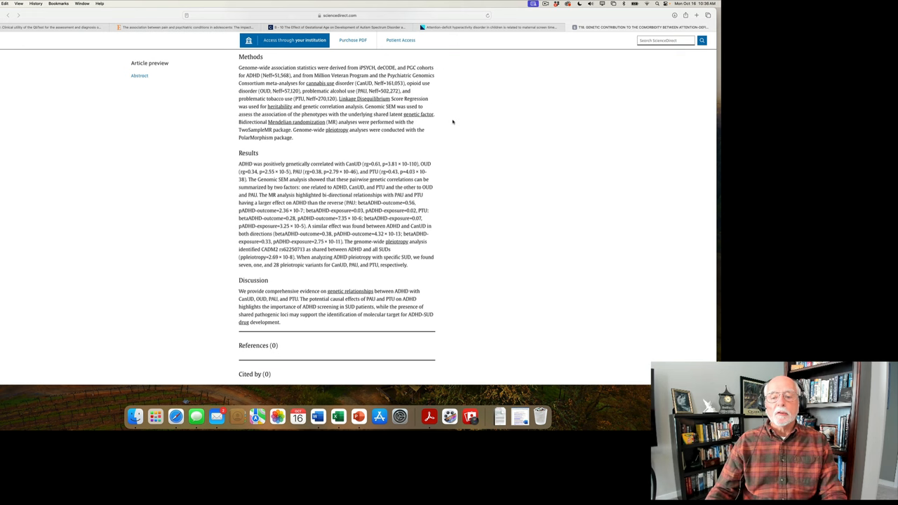
{"action": "scroll", "scroll_direction": "down", "scroll_amount": 3}
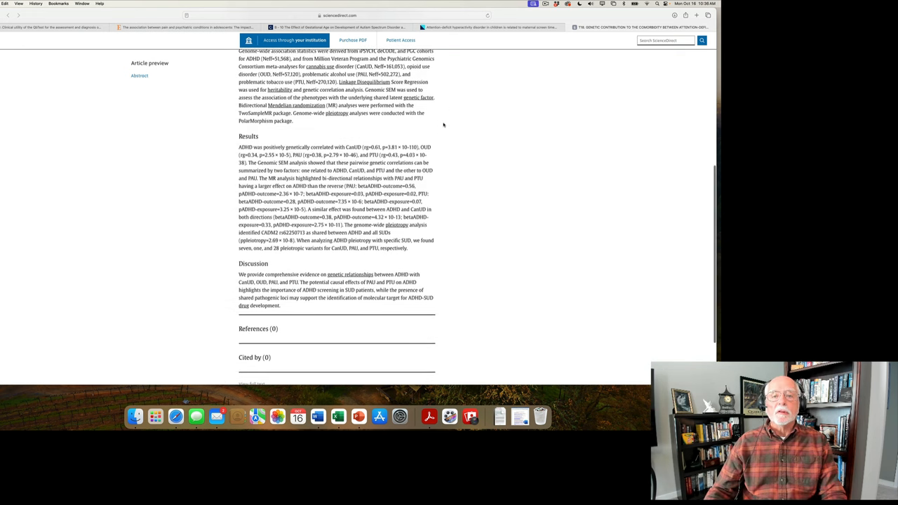
Bring the genetics abstract back to its title, authors and Background.
{"action": "scroll", "scroll_direction": "down", "scroll_amount": 3}
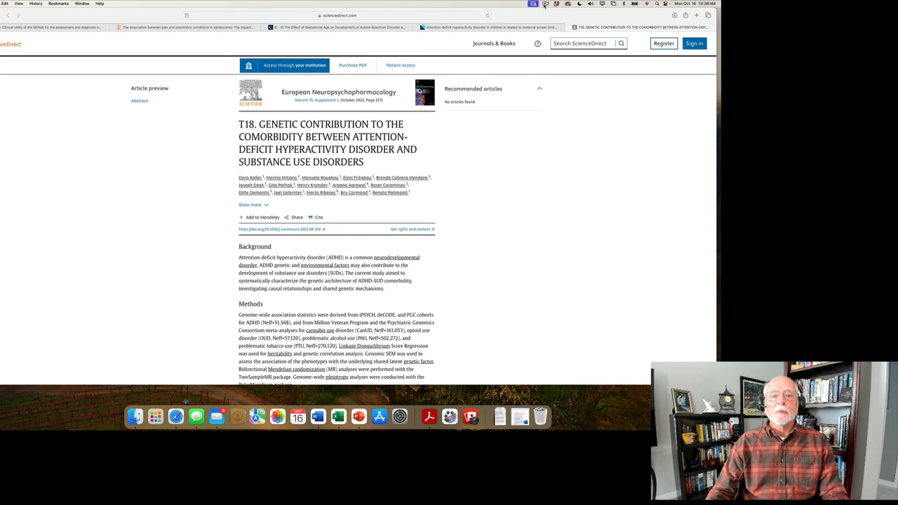
{"action": "left_click", "coordinate": [545, 4]}
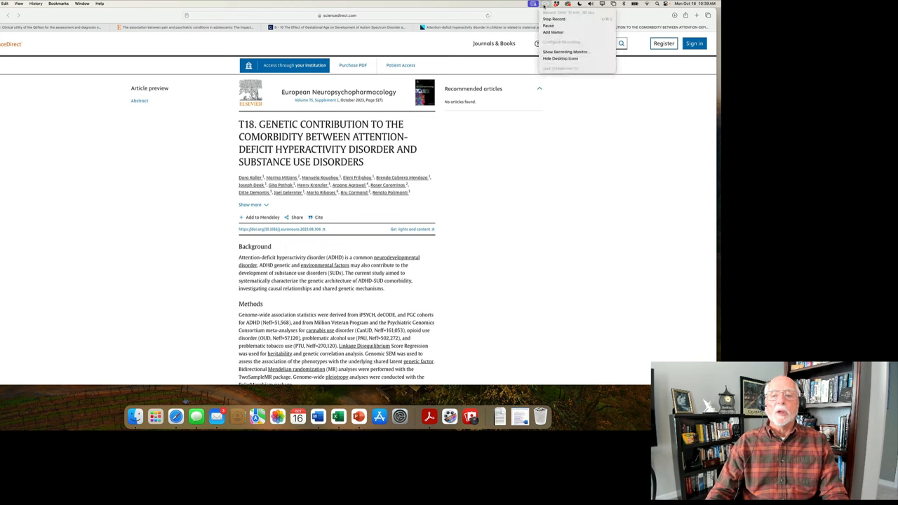